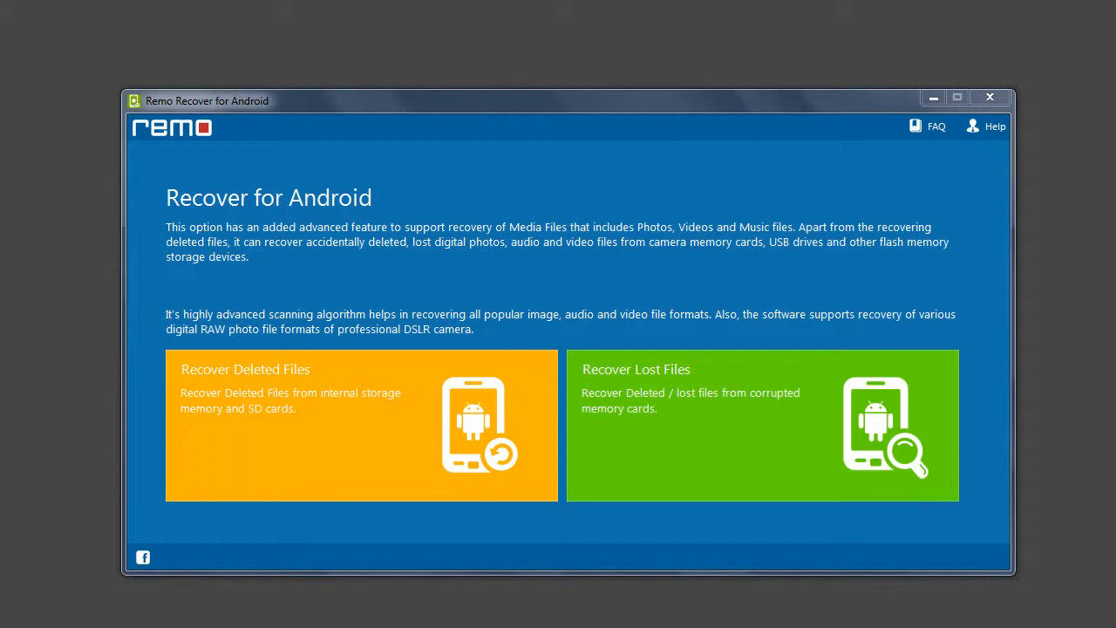
mouse_move(1081, 562)
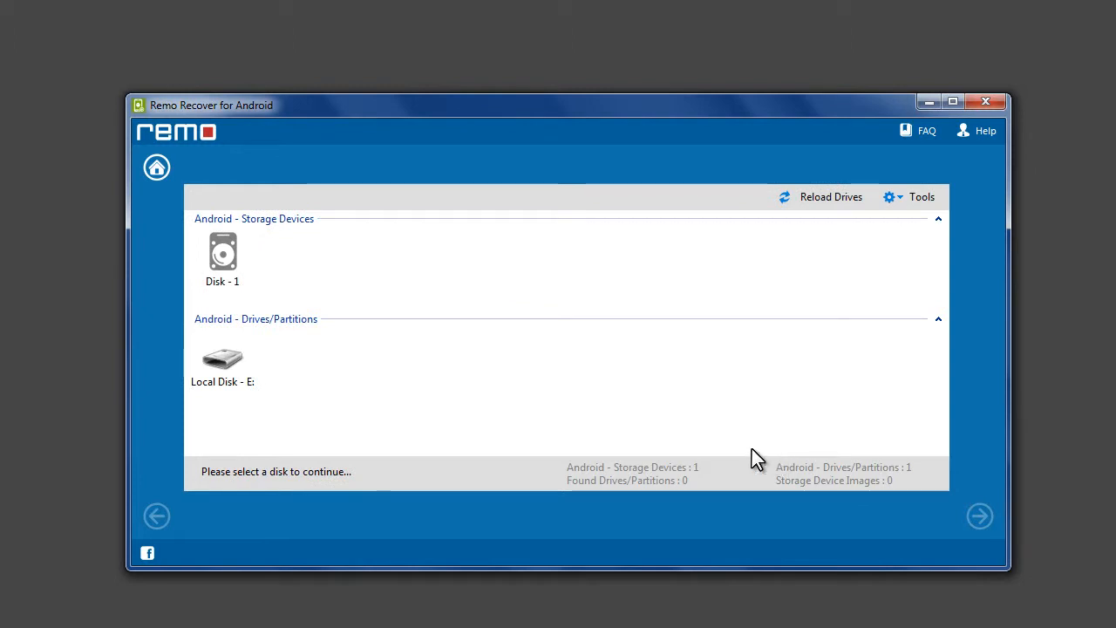
Select Disk - 1 under Android storage devices as the source to scan for deleted data.
click(223, 258)
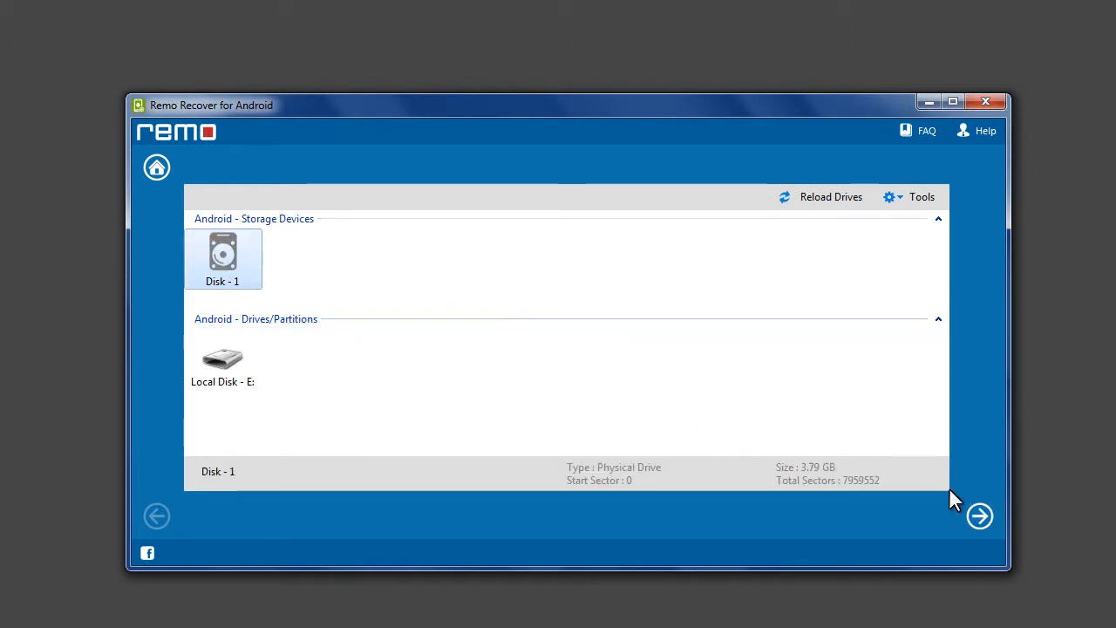
click(980, 516)
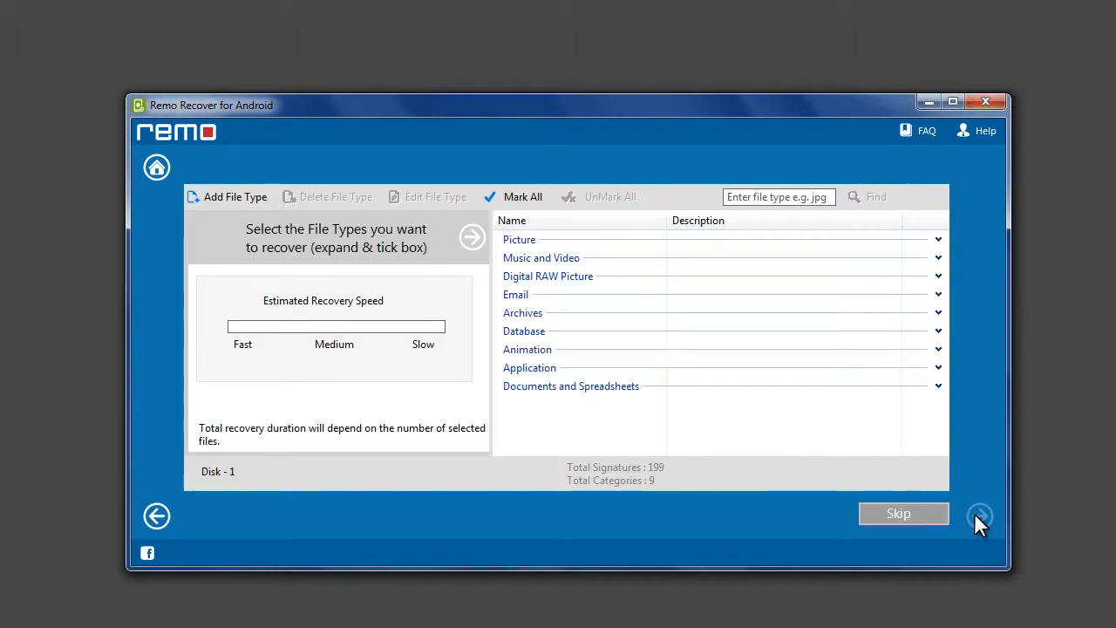
Mark .jpeg under Picture, .apk under Archives and the .doc types under Documents, then run the scan.
click(938, 239)
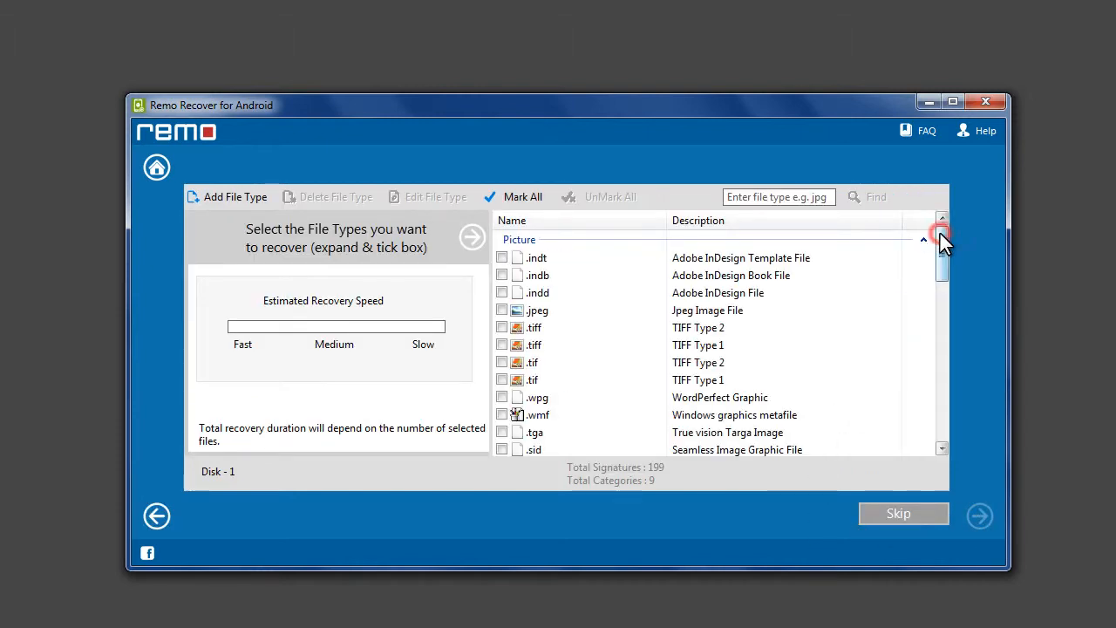
click(942, 241)
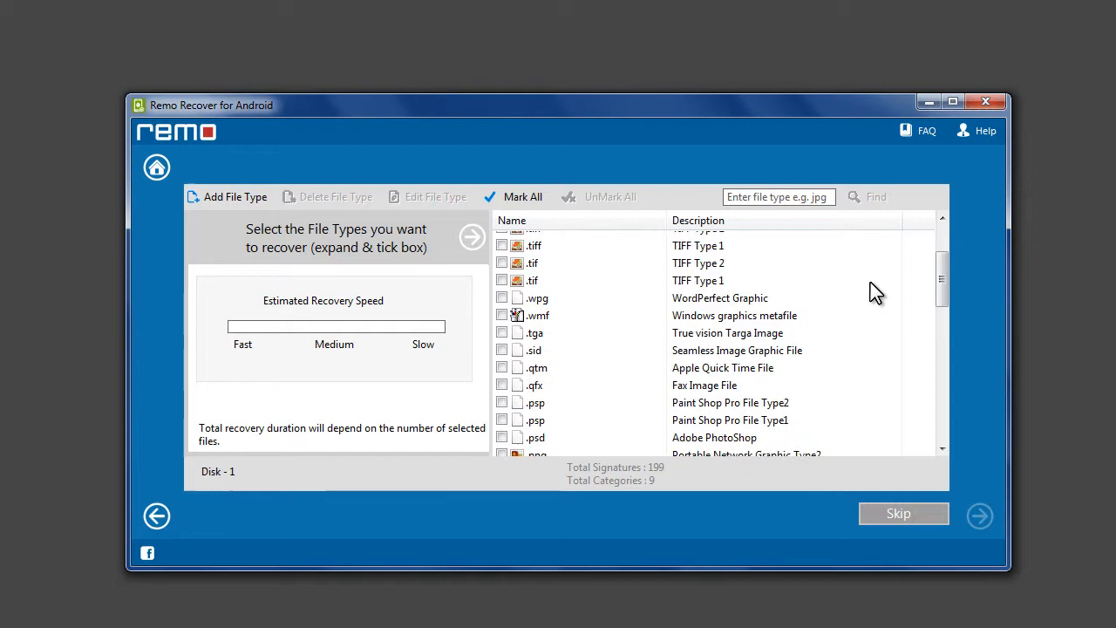
click(502, 411)
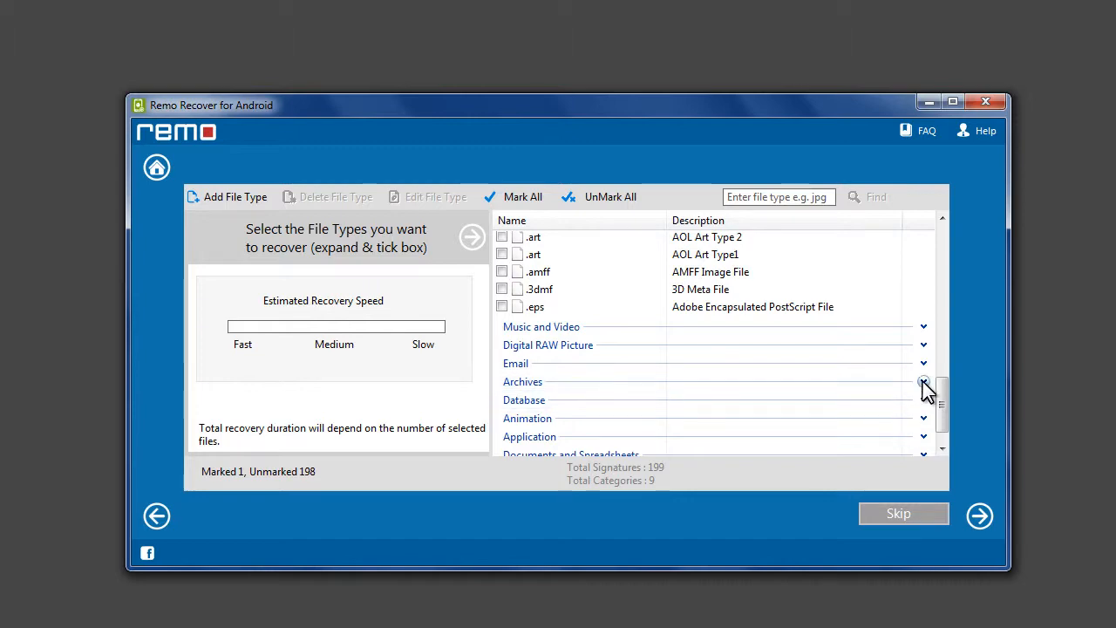
click(923, 382)
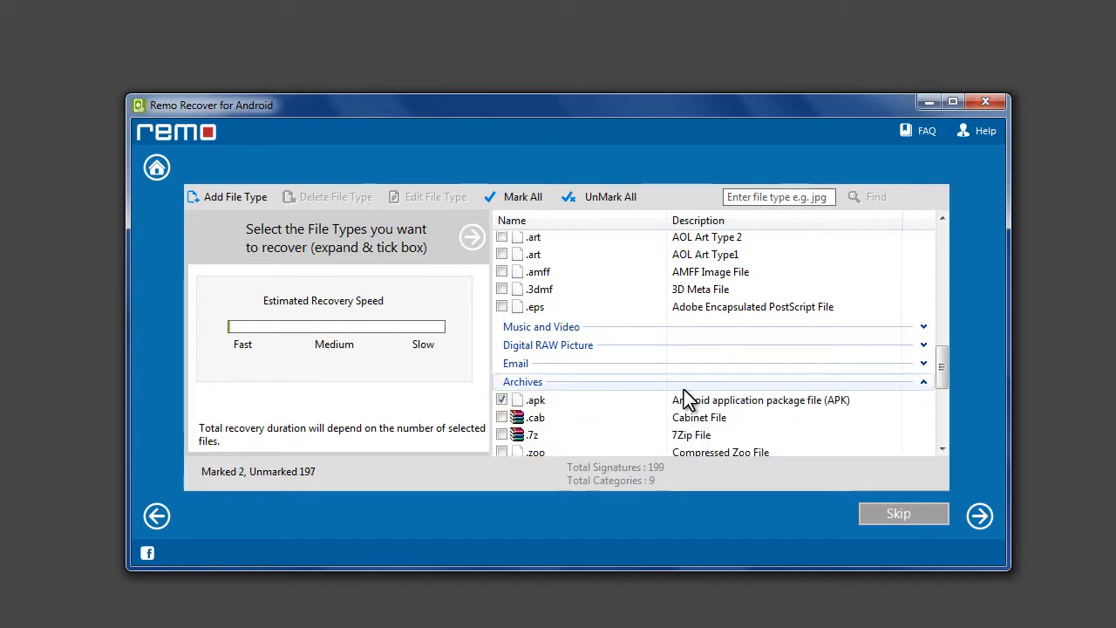
click(923, 426)
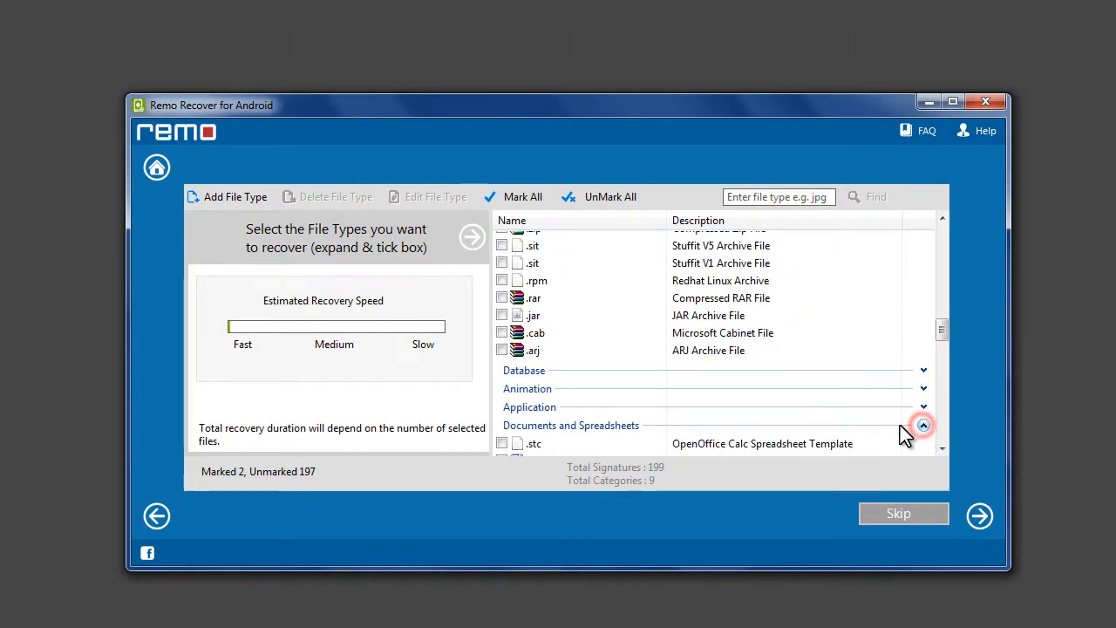
click(922, 425)
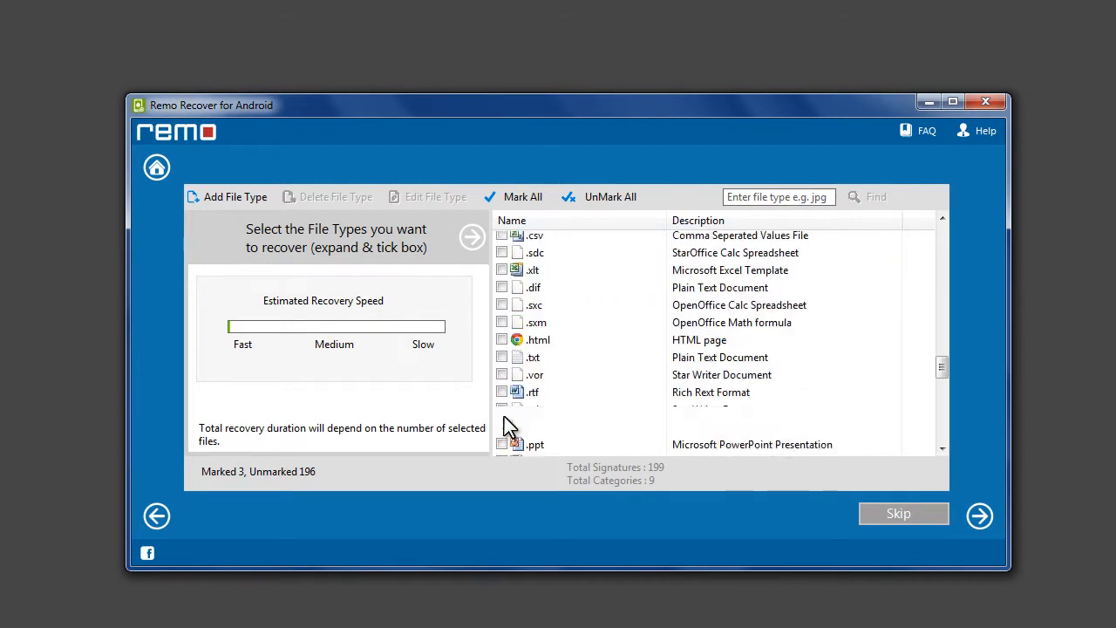
scroll(down, 3)
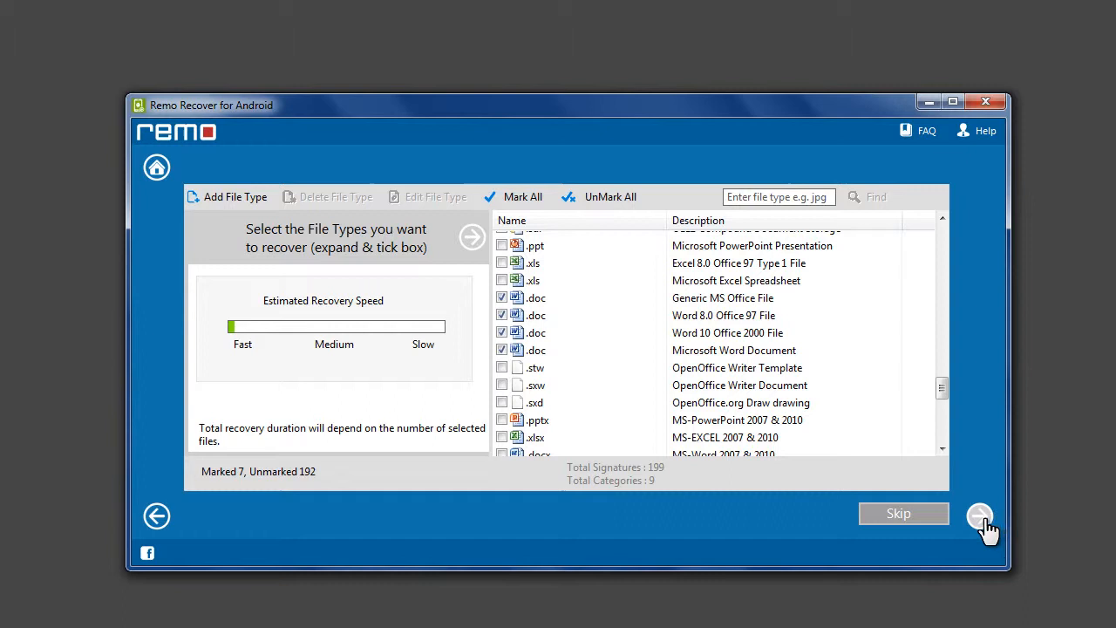
click(981, 516)
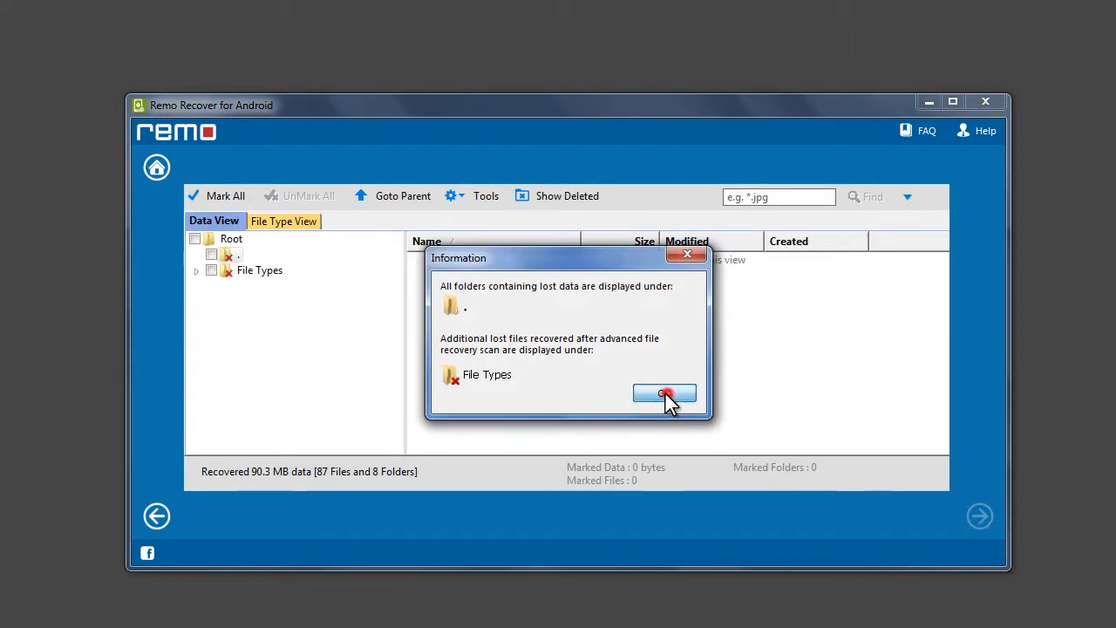
Dismiss the results notice and list the 77 recovered pictures in jpg[1-77] under File Types.
click(665, 394)
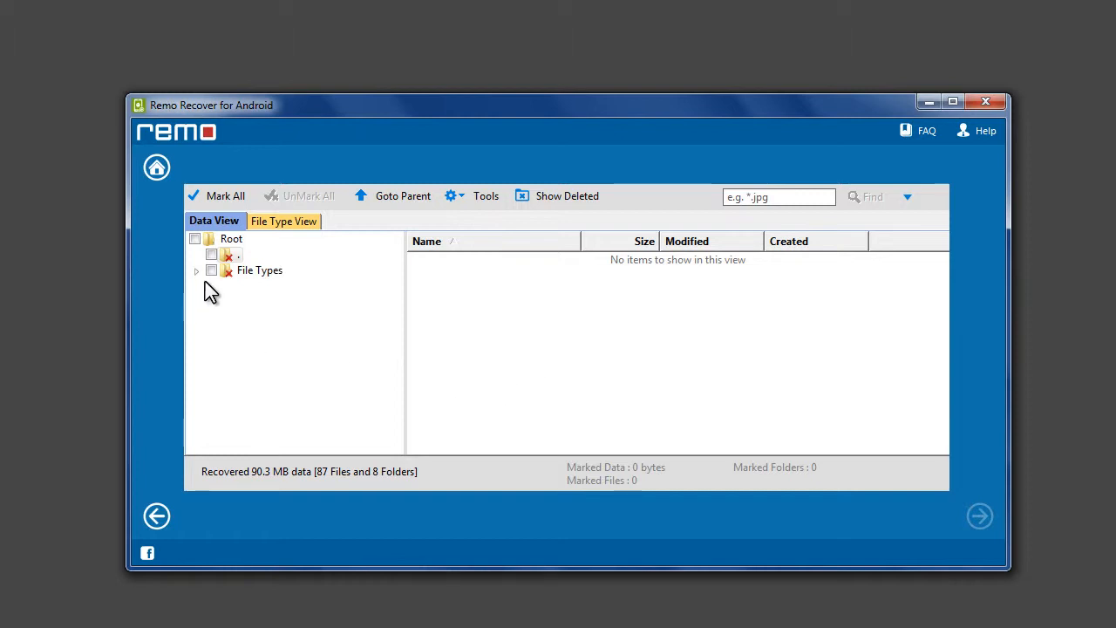
click(196, 268)
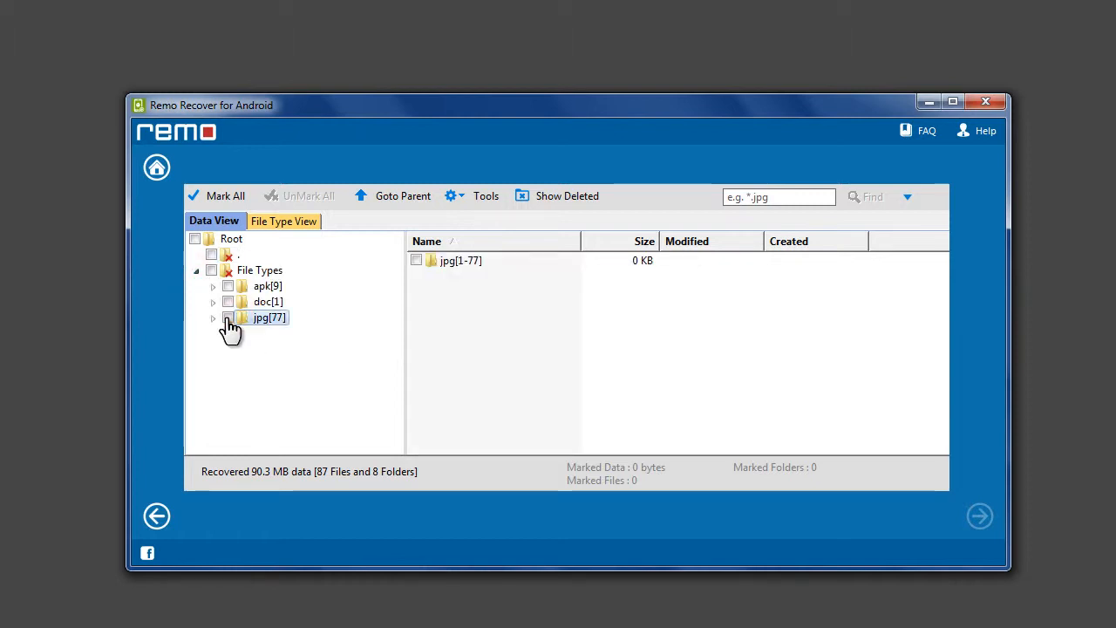
click(212, 317)
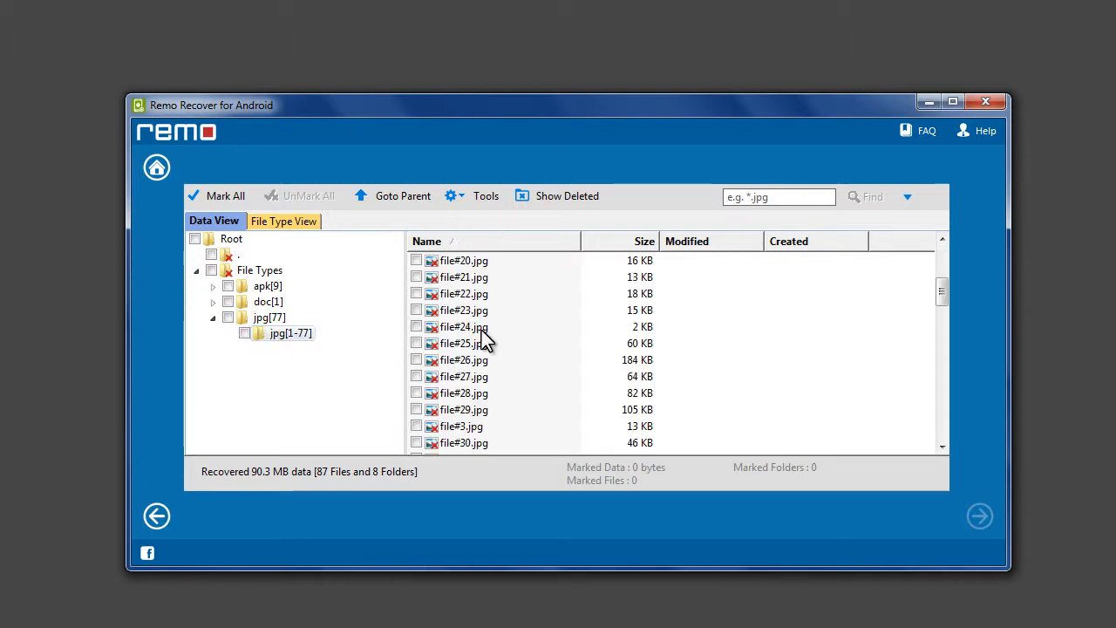
double_click(471, 377)
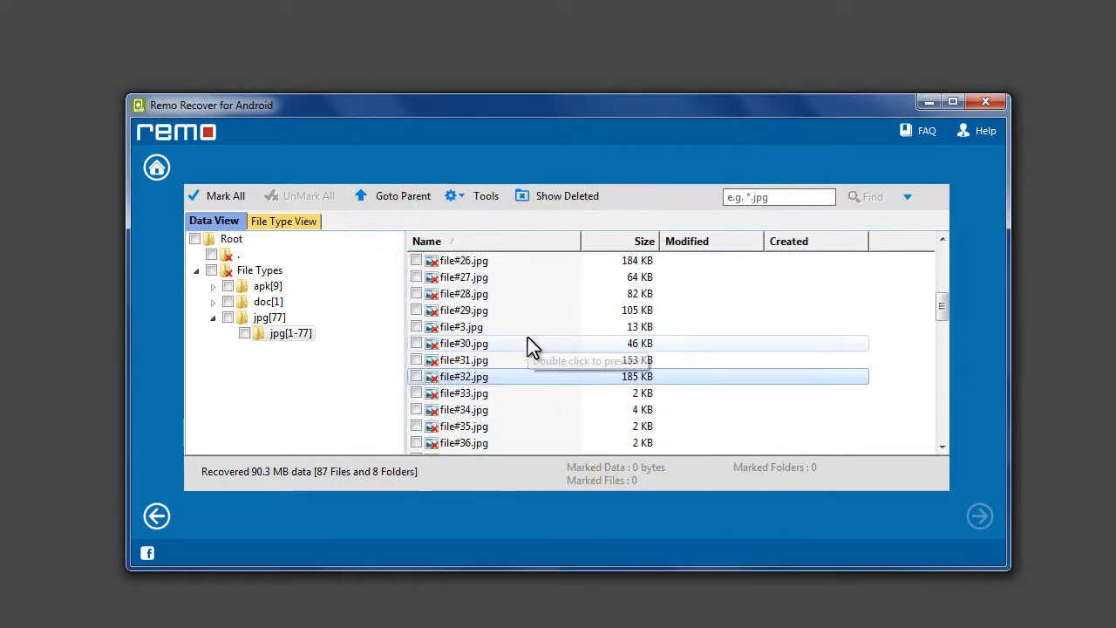
Mark all 87 recovered files and proceed toward saving them.
click(211, 268)
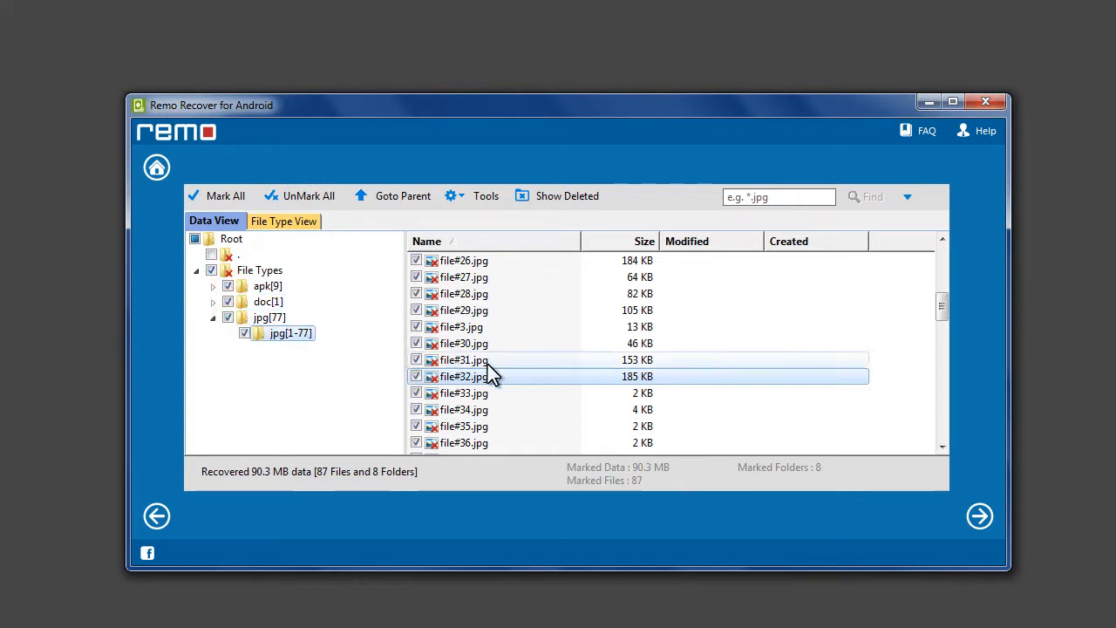
click(978, 516)
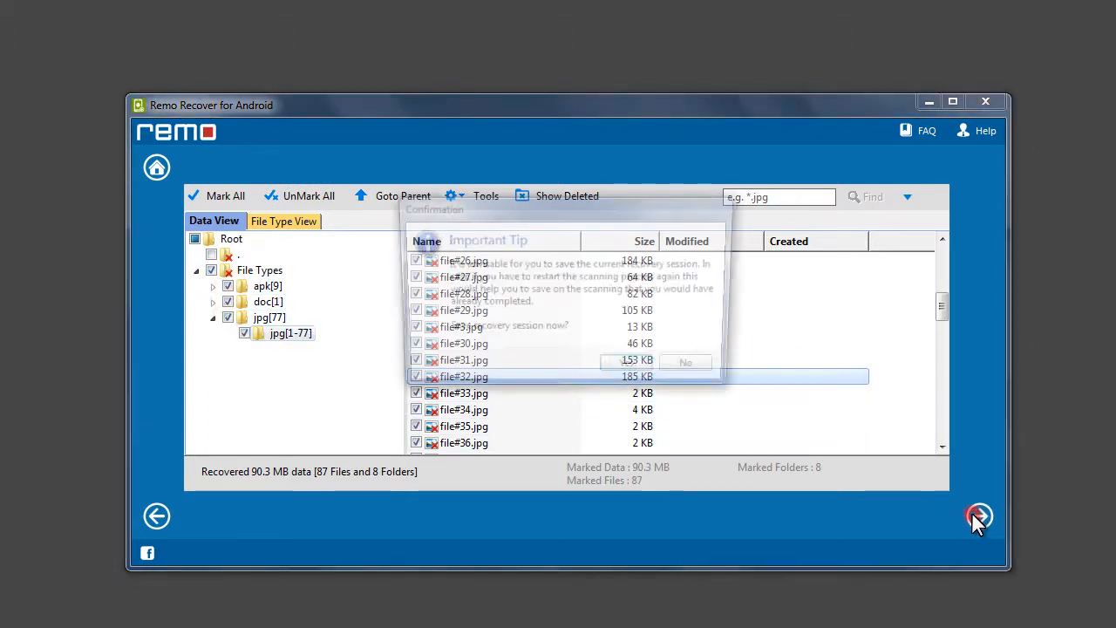
click(977, 516)
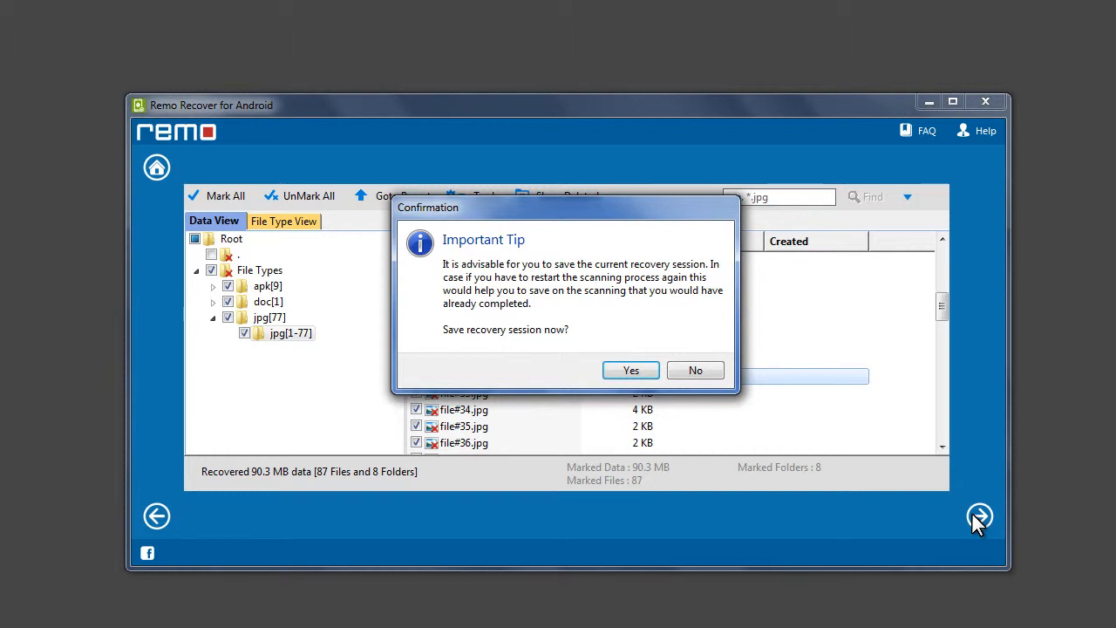
mouse_move(914, 512)
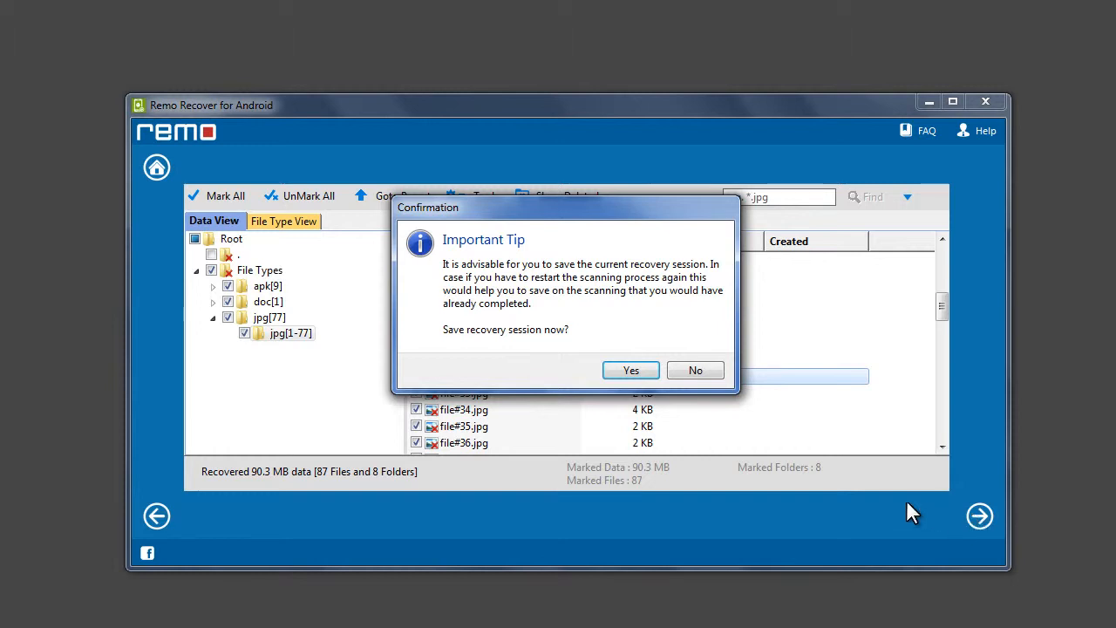
Save the recovery session file to Documents and acknowledge it was saved.
click(632, 369)
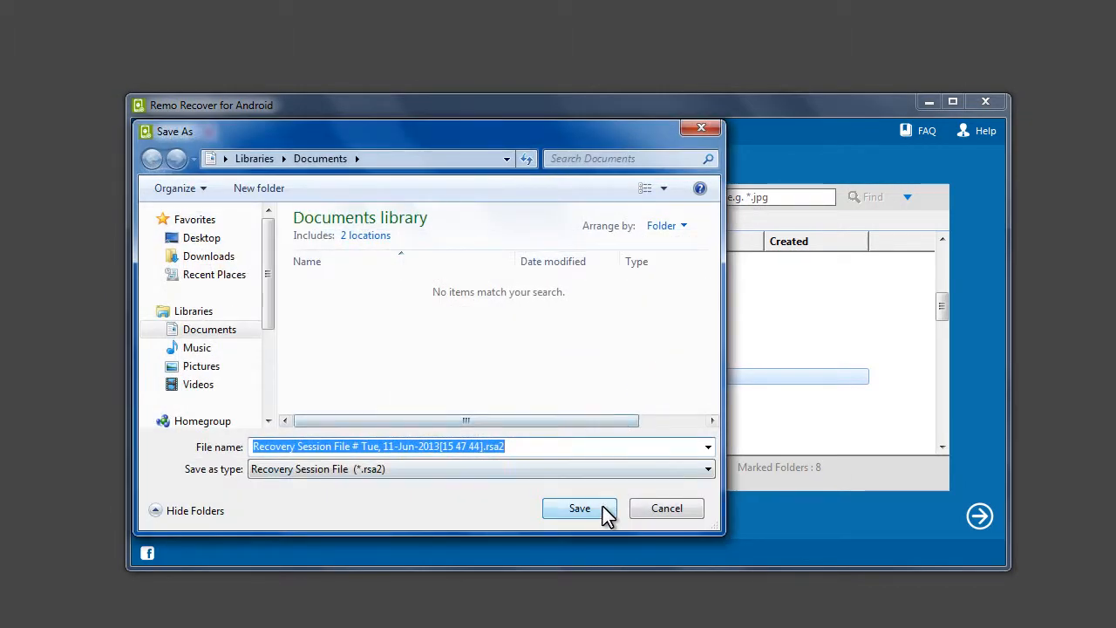
click(579, 509)
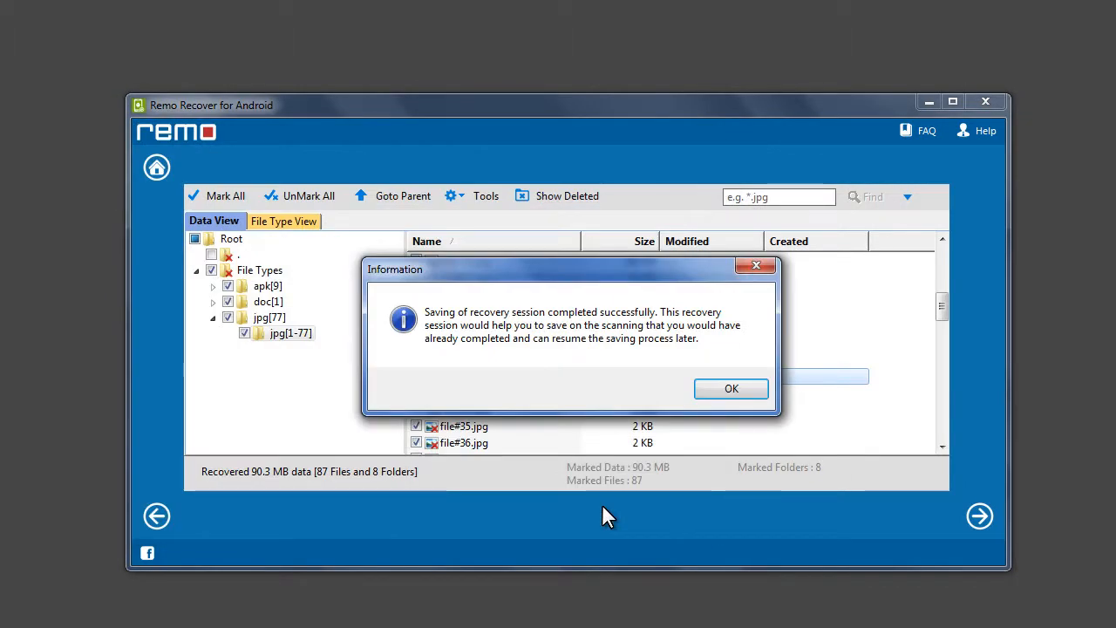
click(730, 387)
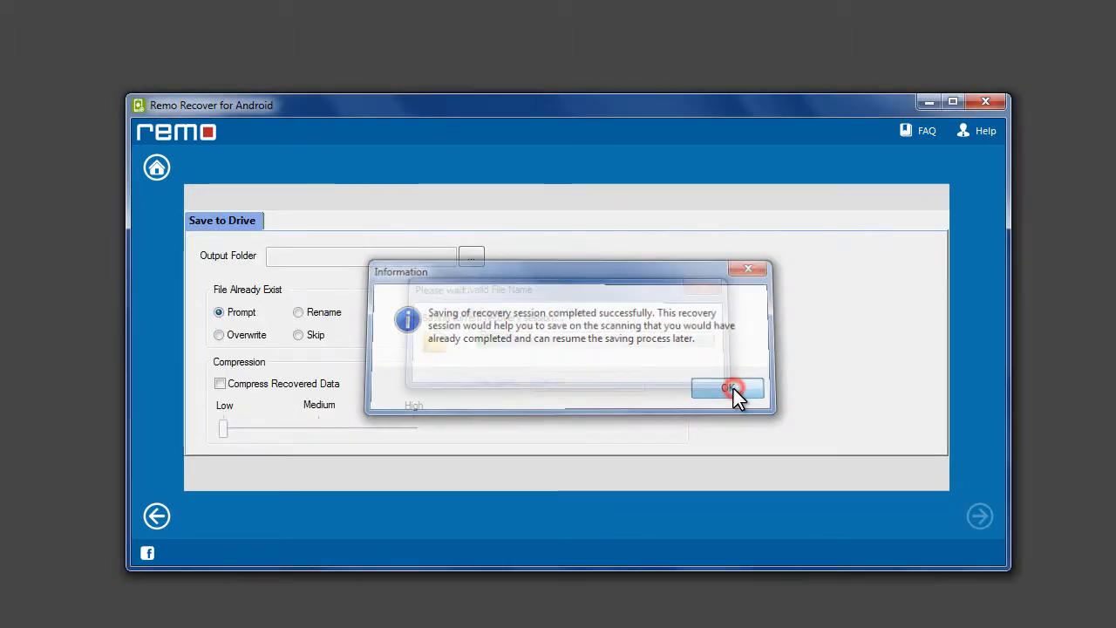
Set the output folder to a new 'Android Lost Data' folder on New Volume (R:) and save the files there.
click(729, 387)
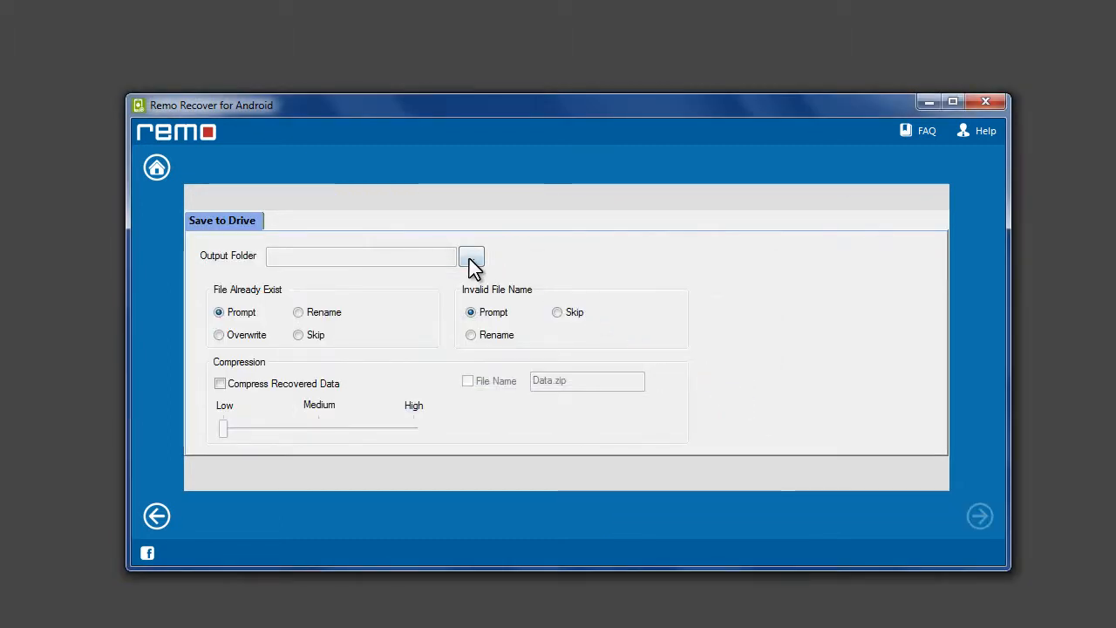
click(470, 255)
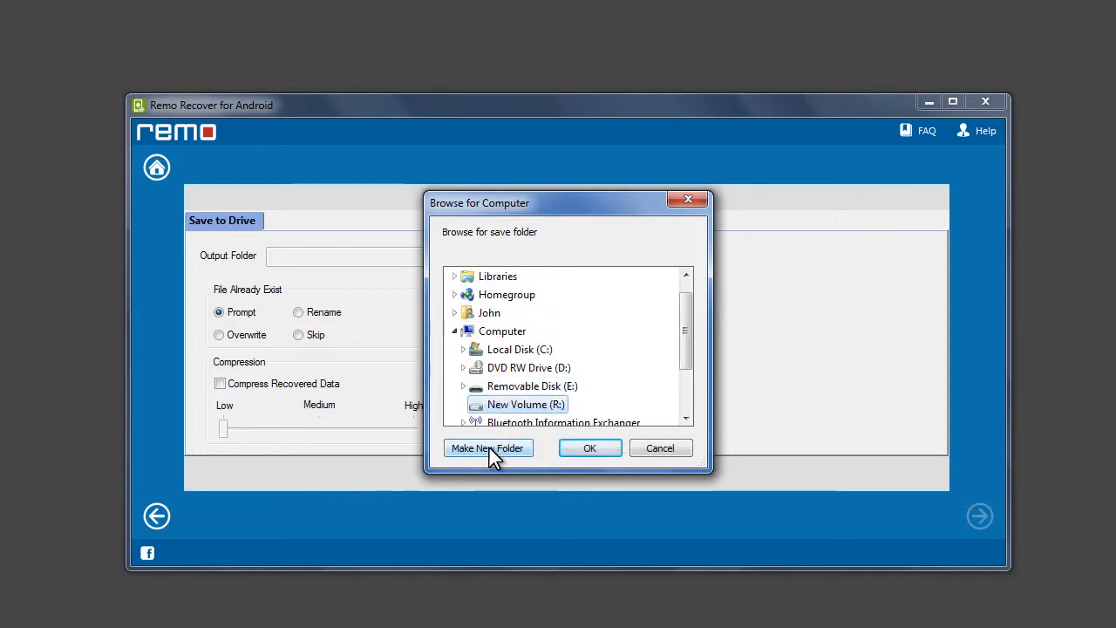
click(489, 447)
text(Android Lost Data)
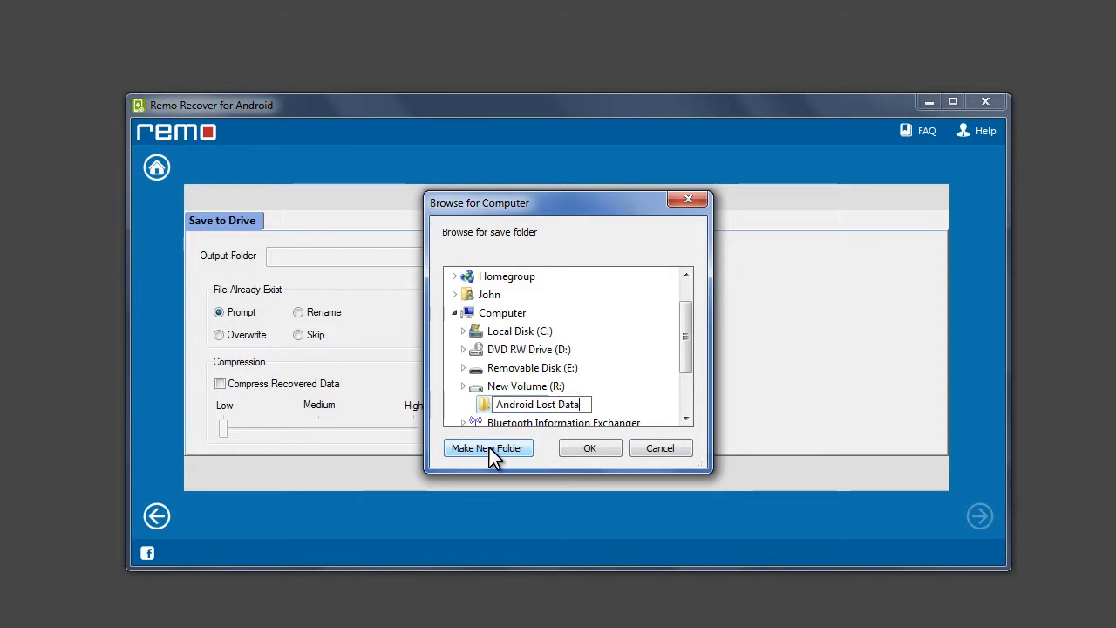
click(590, 447)
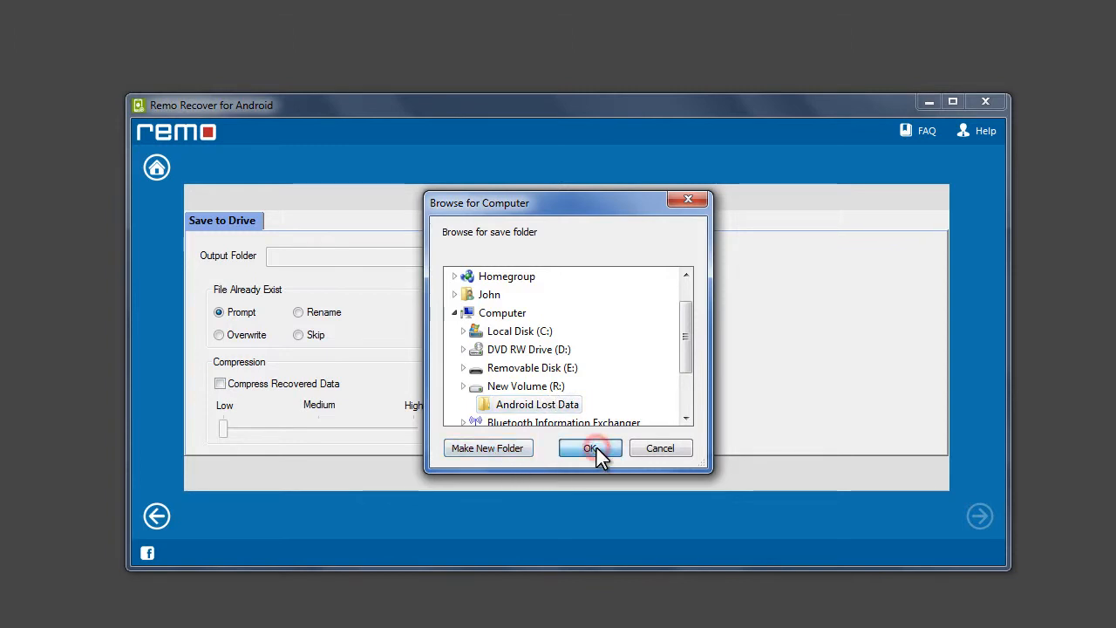
click(589, 446)
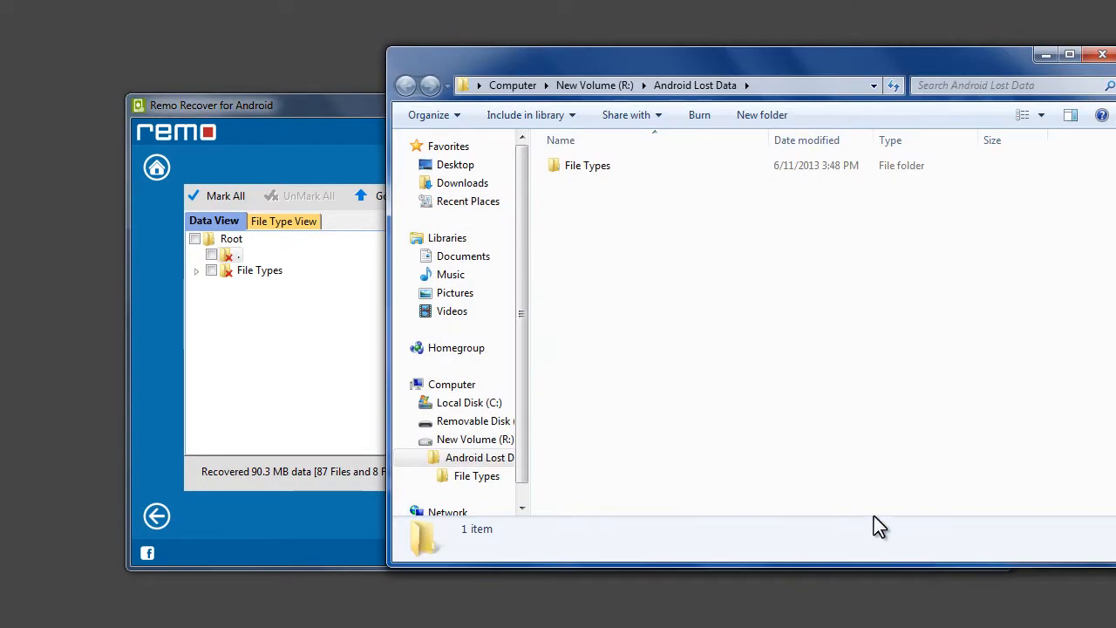
Browse File Types > doc[1] > doc[1-1] to reach the recovered file#1.doc.
double_click(588, 164)
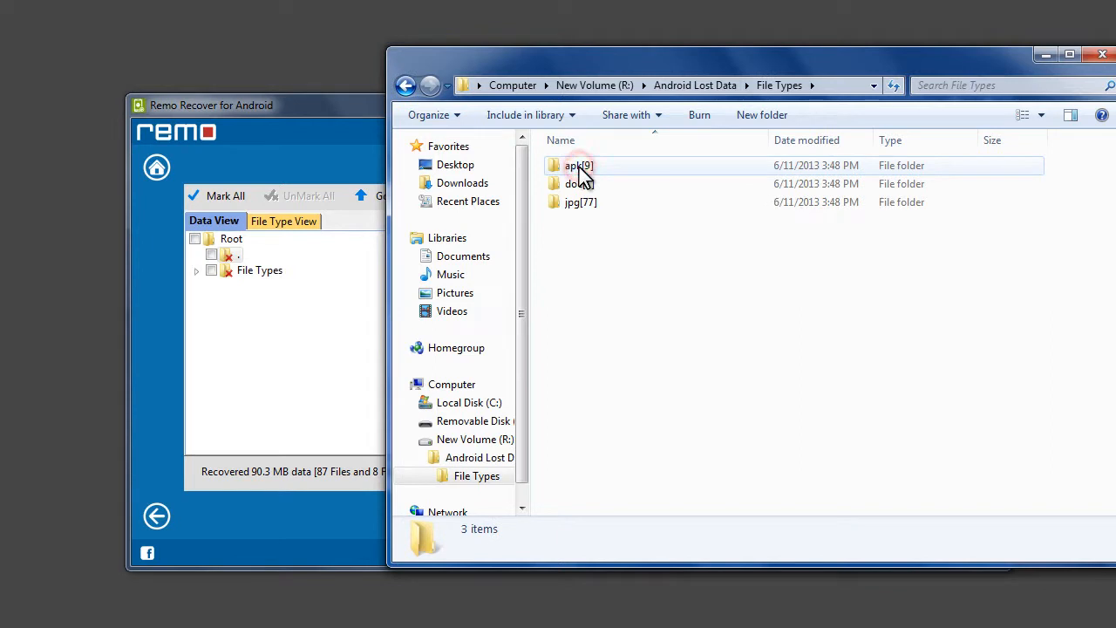
double_click(576, 183)
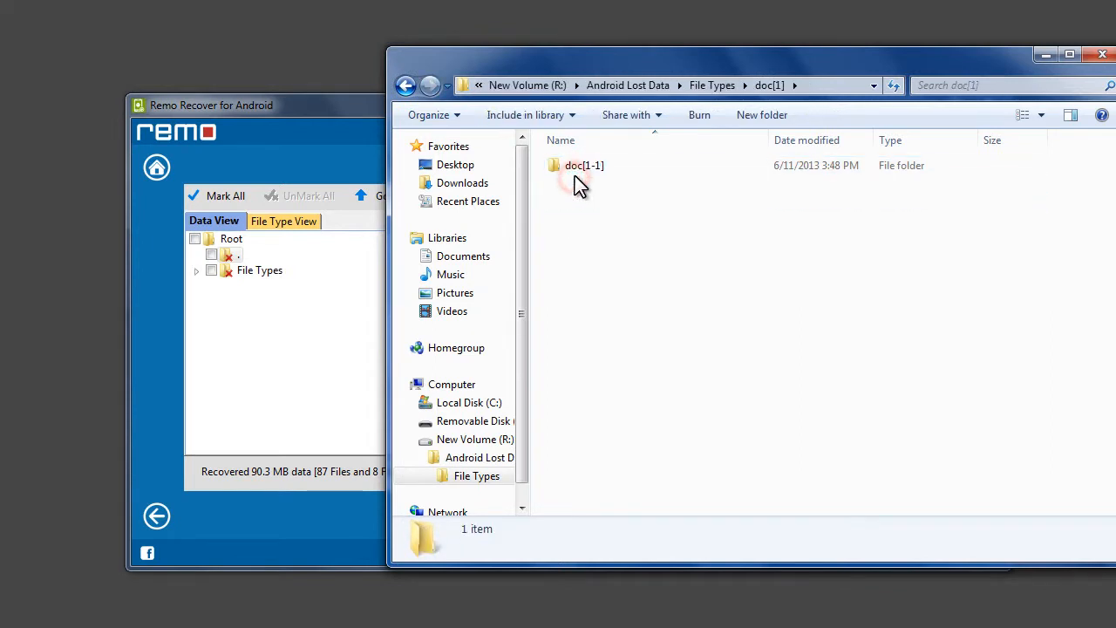
double_click(584, 164)
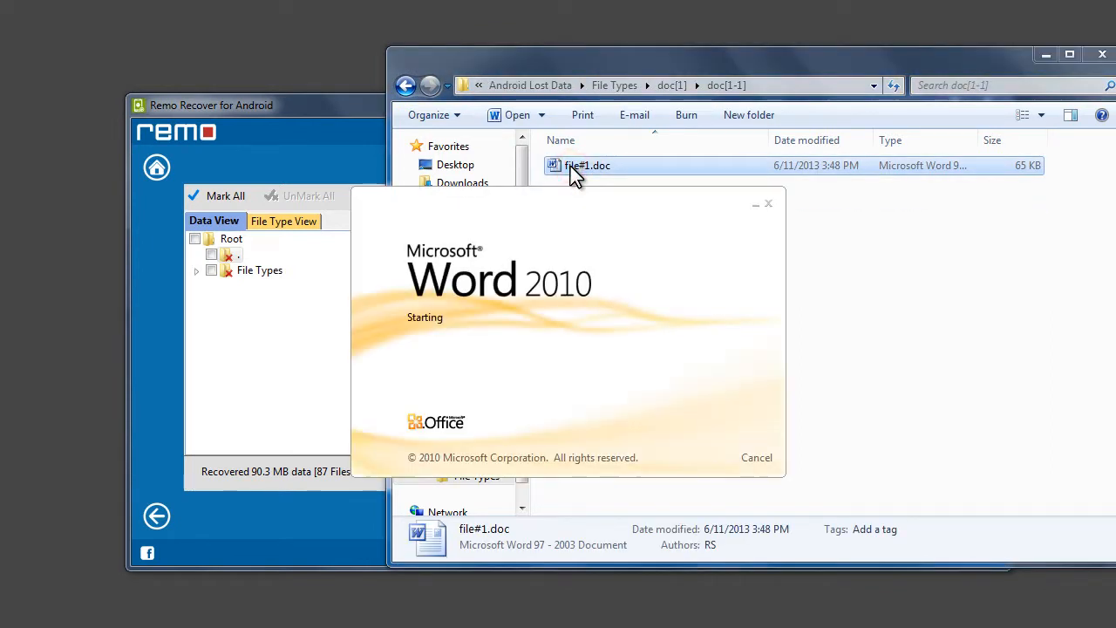